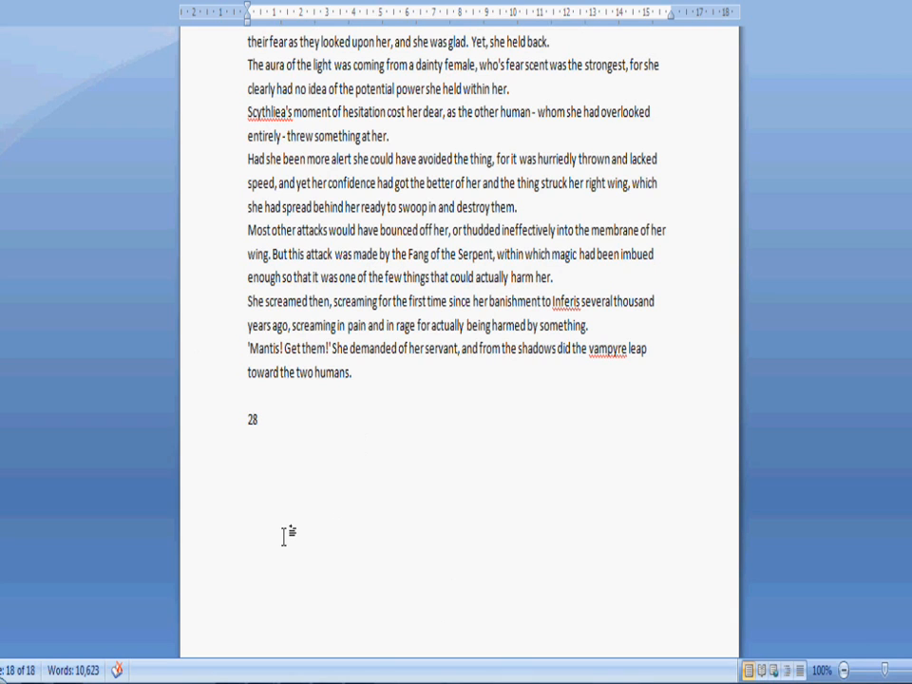
{"action": "mouse_move", "coordinate": [333, 579]}
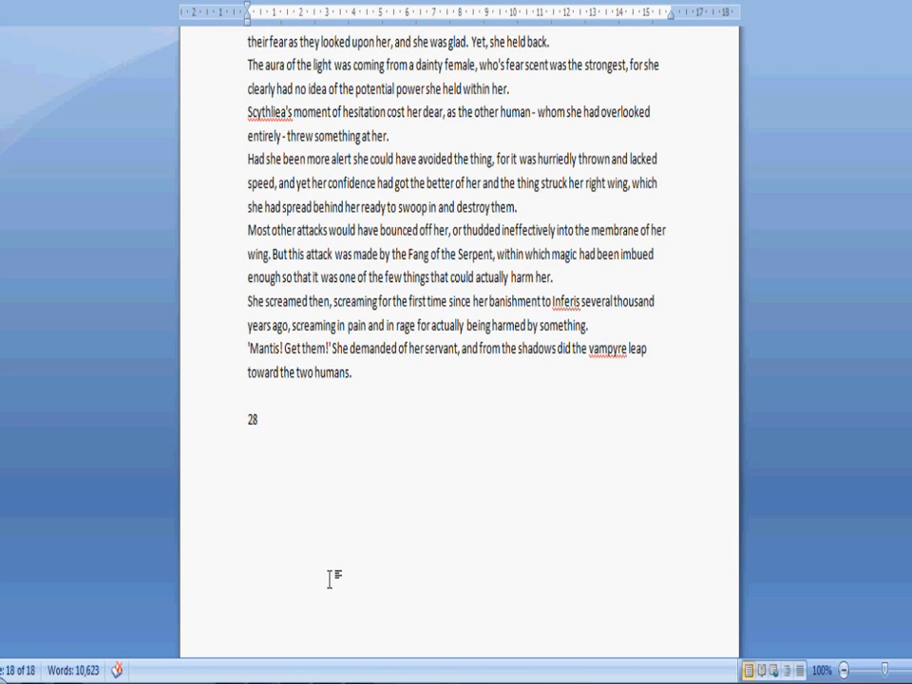